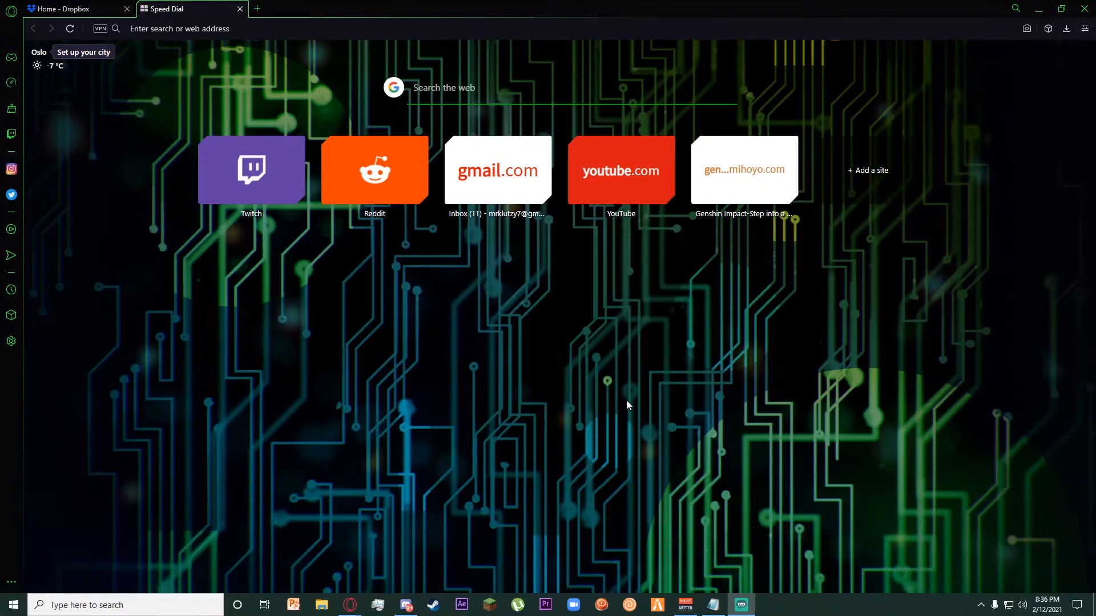
mouse_move(281, 273)
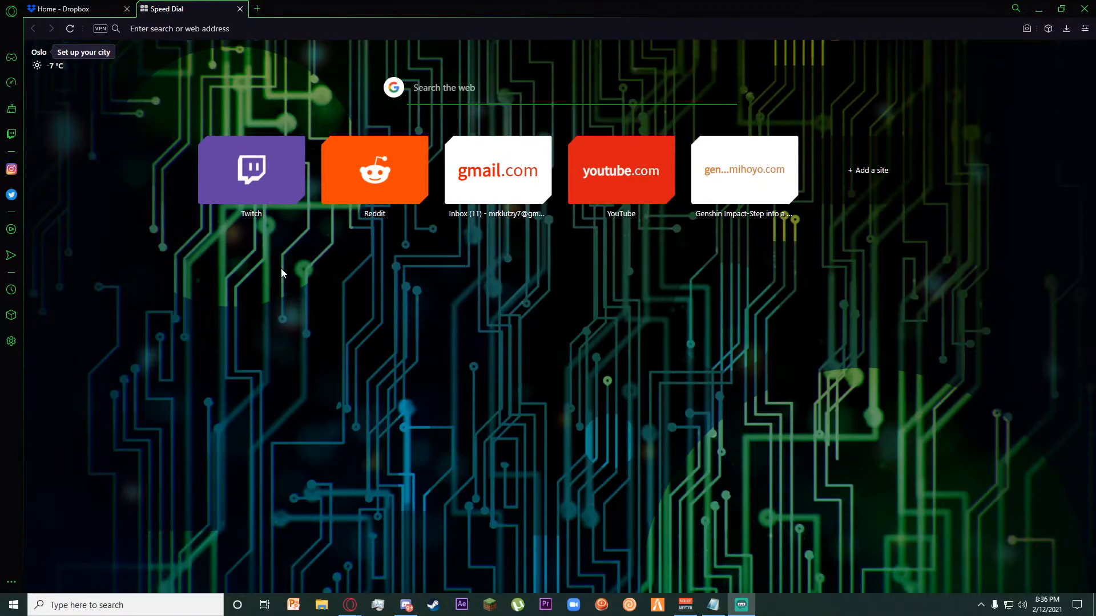
mouse_move(497, 218)
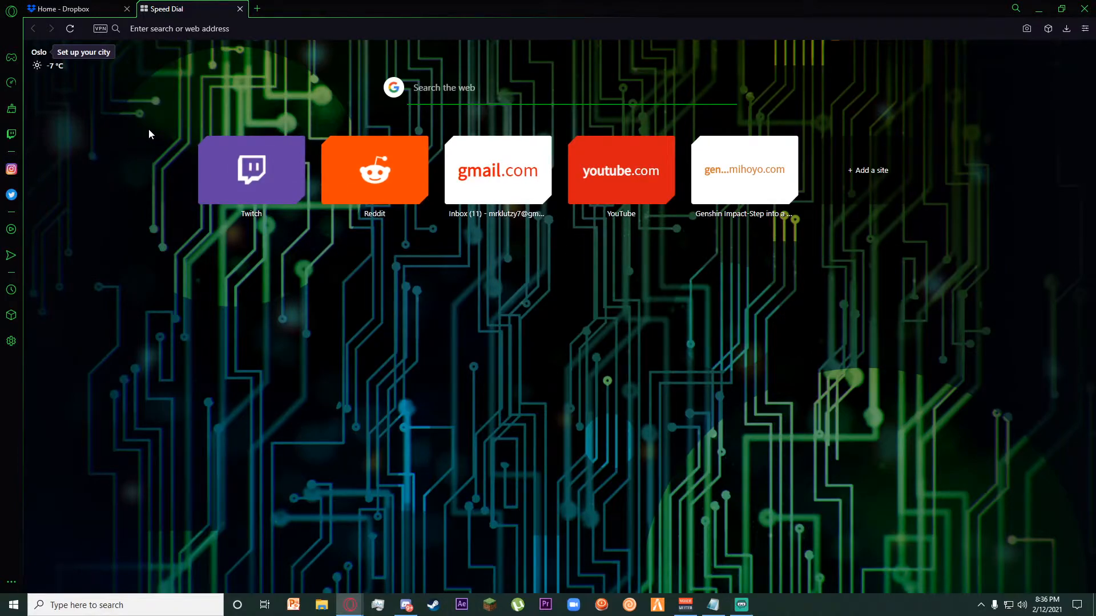
mouse_move(172, 96)
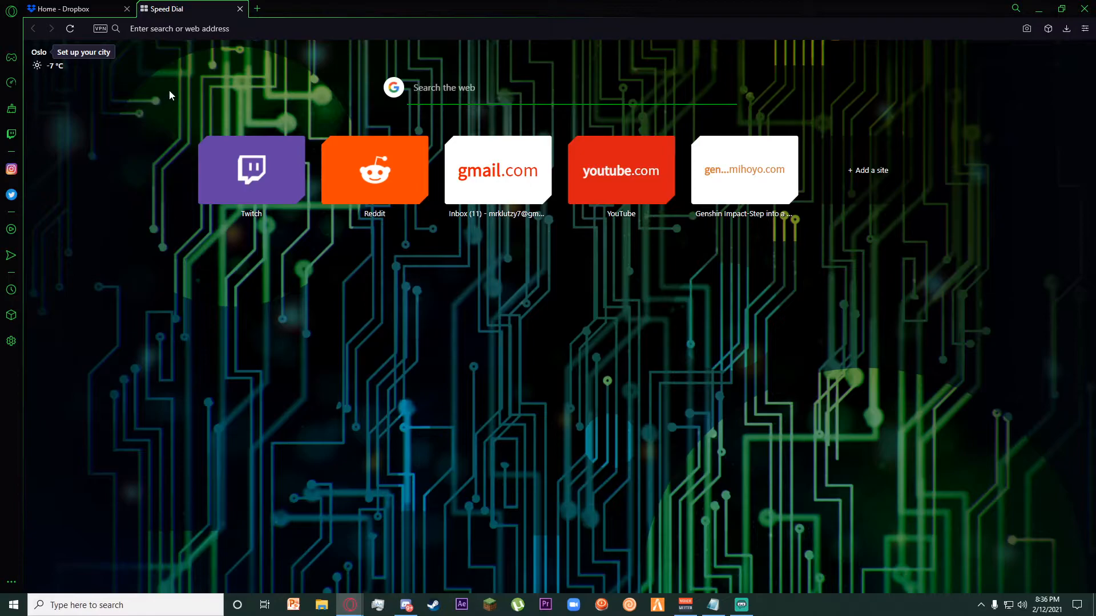
mouse_move(207, 80)
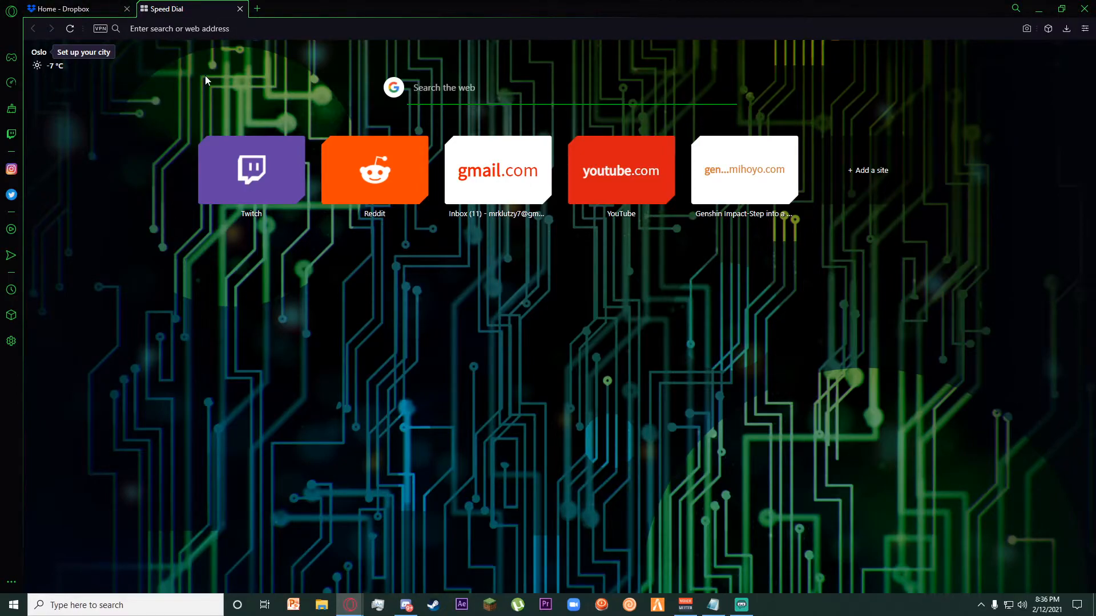
mouse_move(68, 6)
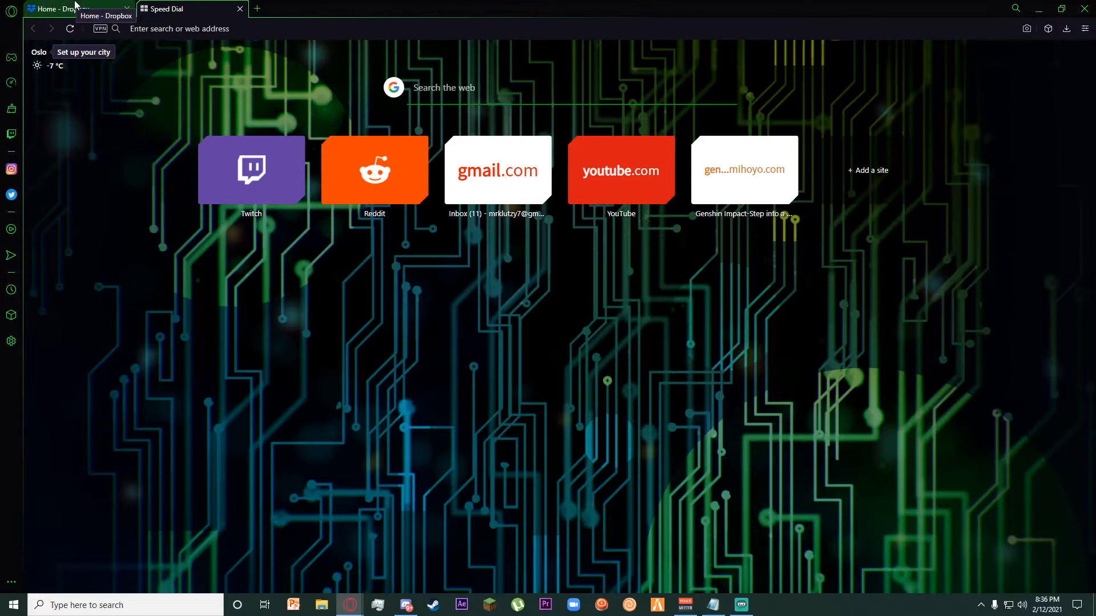
Bring the Dropbox home page tab to the front in Opera GX
left_click(63, 9)
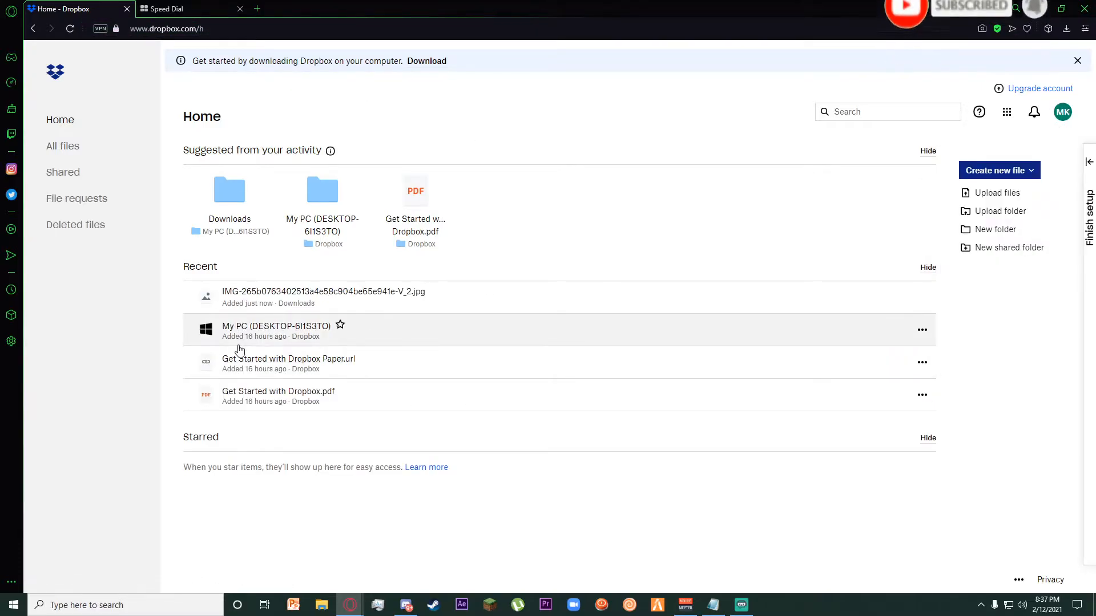
mouse_move(539, 193)
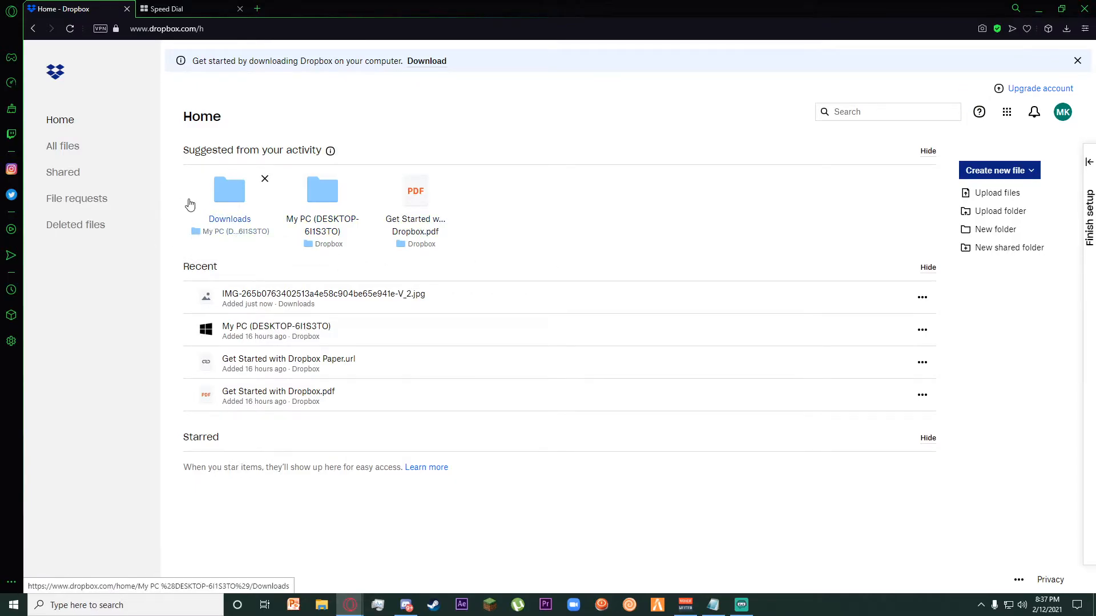
Enter the Downloads folder suggested from recent activity on Dropbox Home
left_click(230, 219)
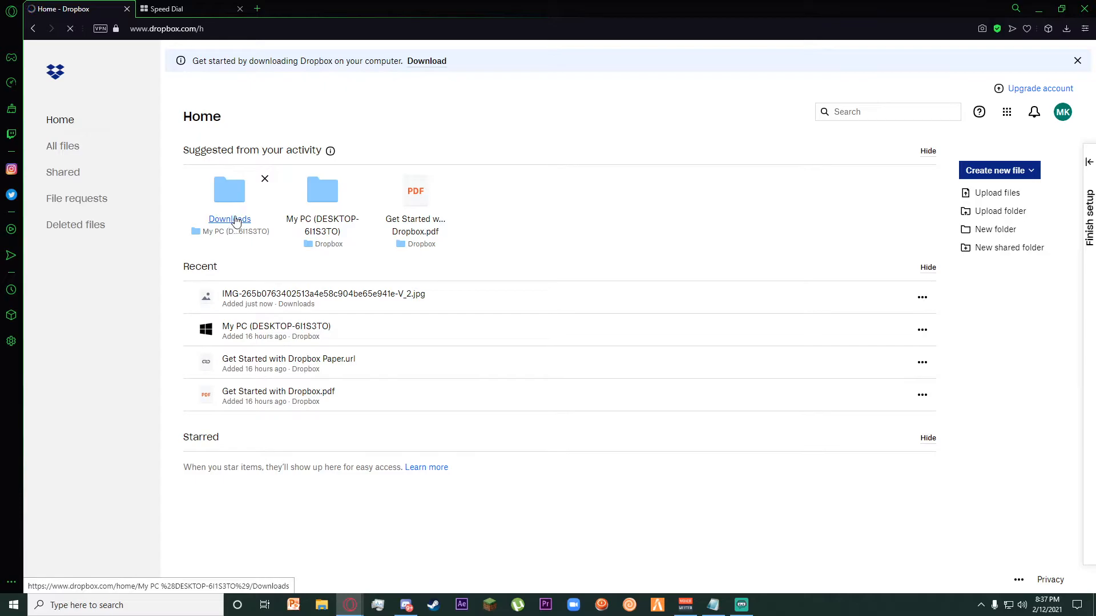
left_click(230, 219)
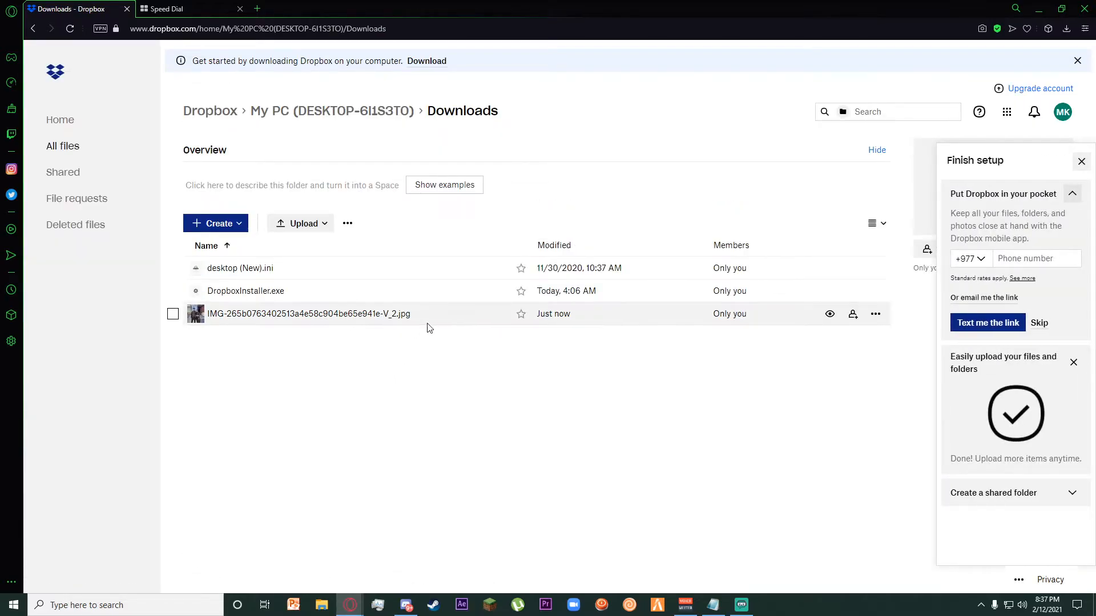
mouse_move(669, 410)
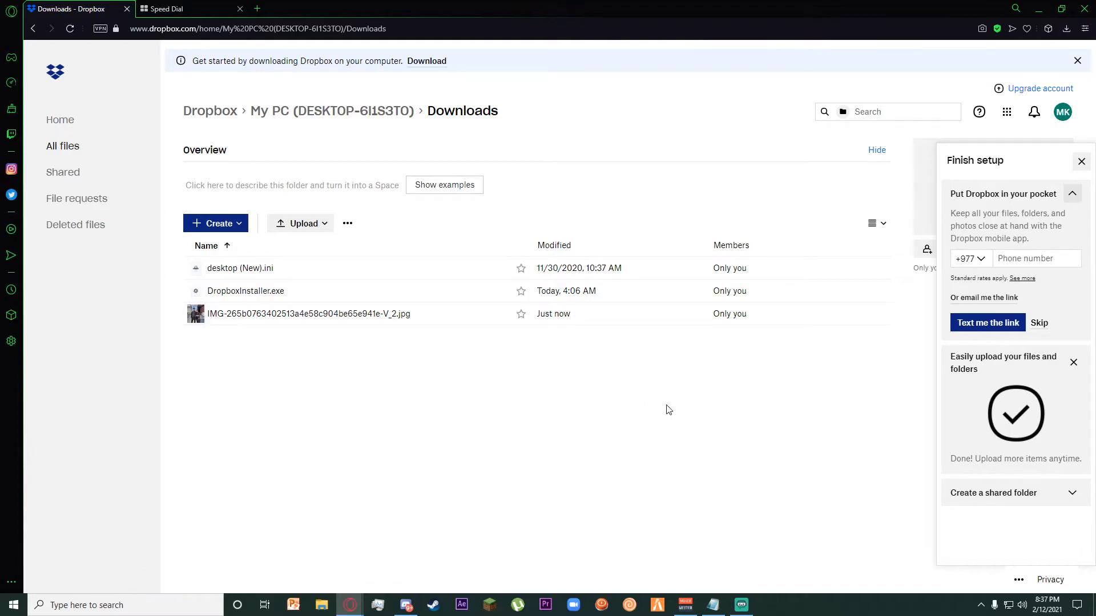
Dismiss the Finish setup panel so the folder details show beside the files
left_click(1081, 162)
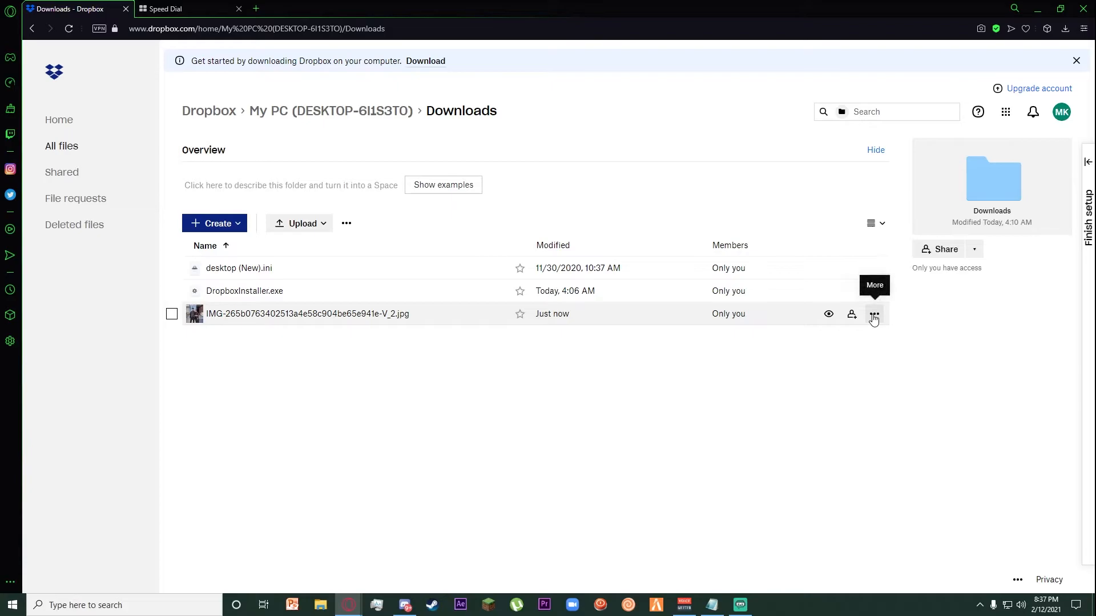
Download the JPG image from Dropbox via its More (…) menu
left_click(875, 314)
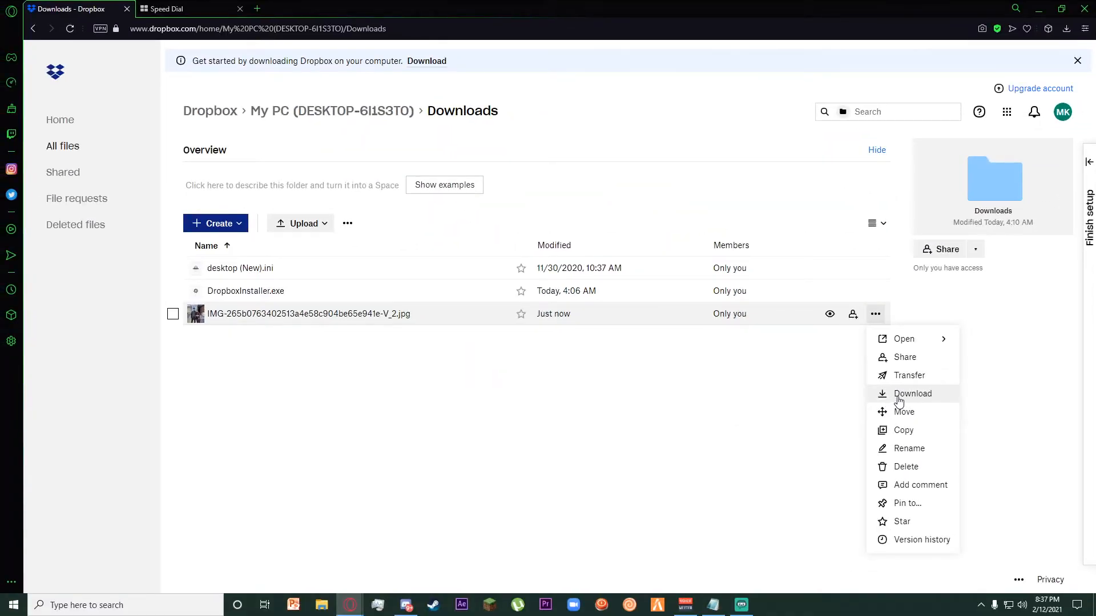
left_click(912, 394)
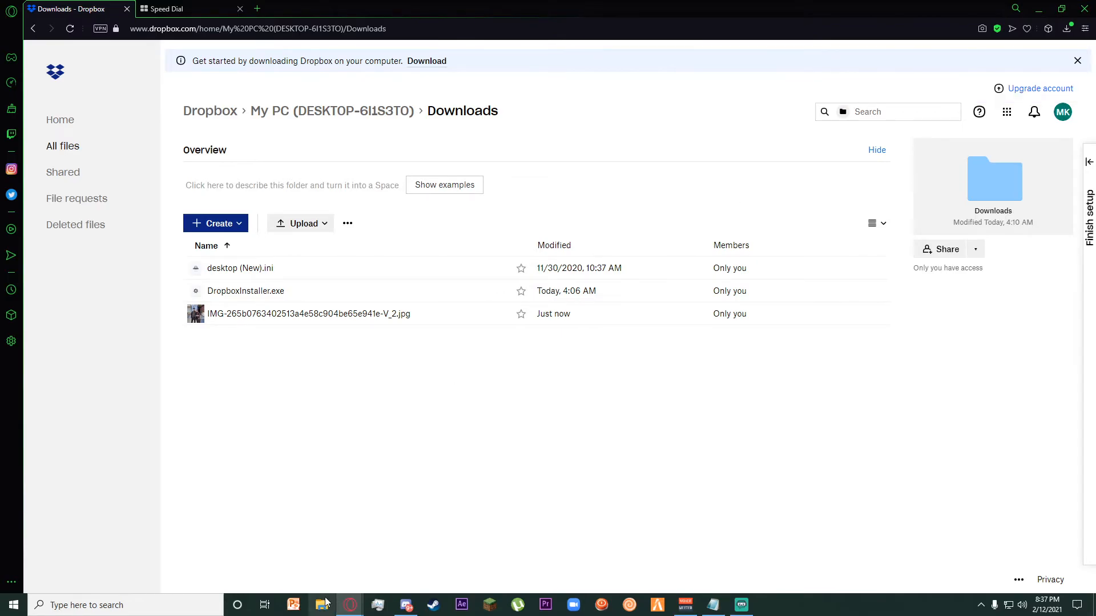
Show the Windows Downloads folder and select the newly saved JPG image
left_click(322, 605)
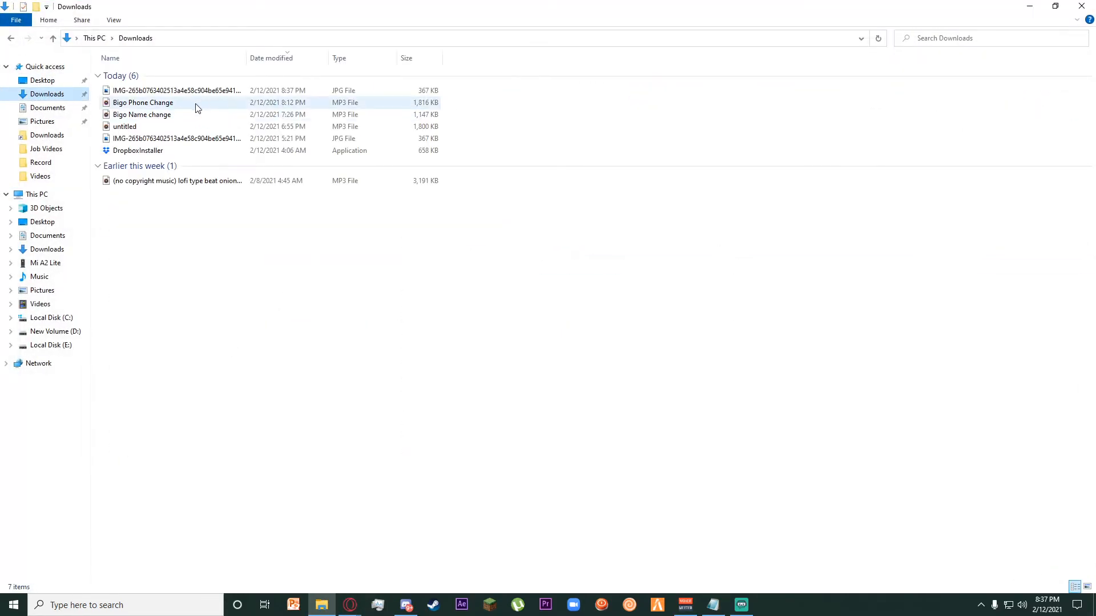
left_click(172, 91)
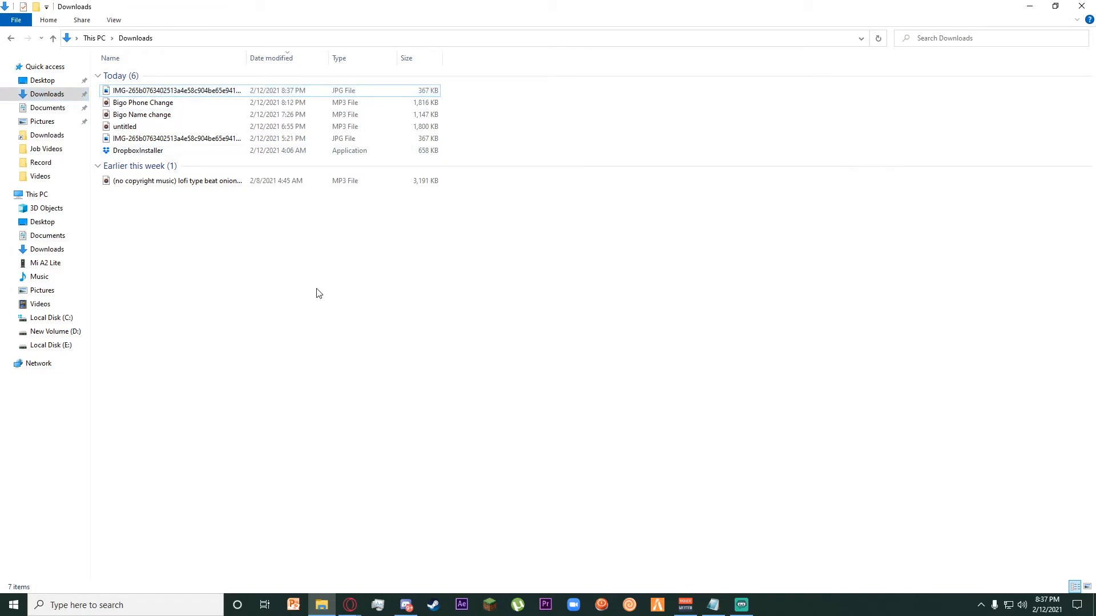
mouse_move(312, 347)
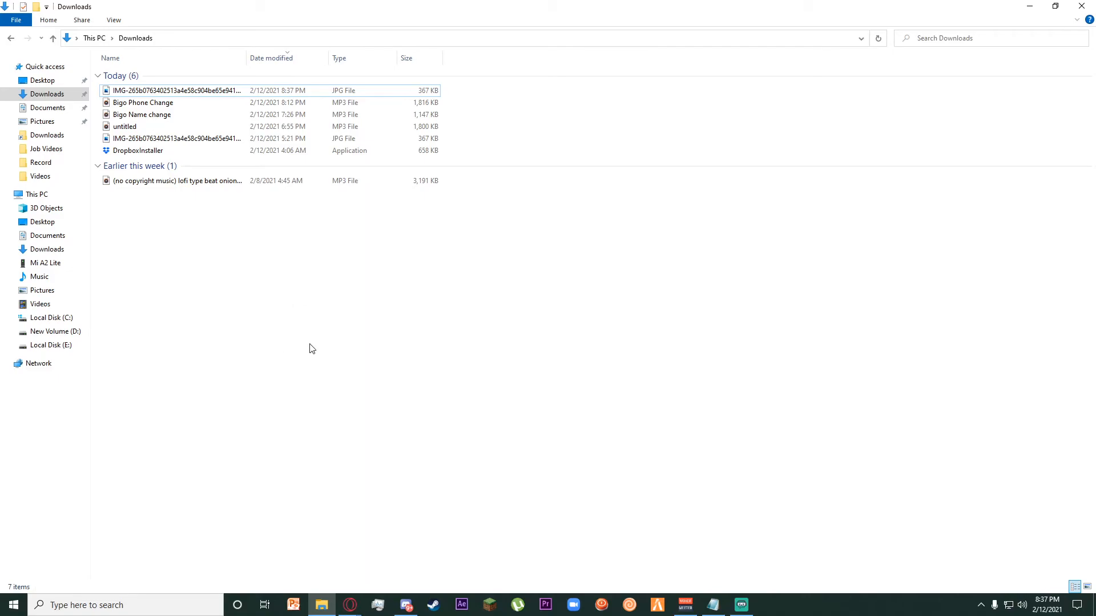
mouse_move(461, 372)
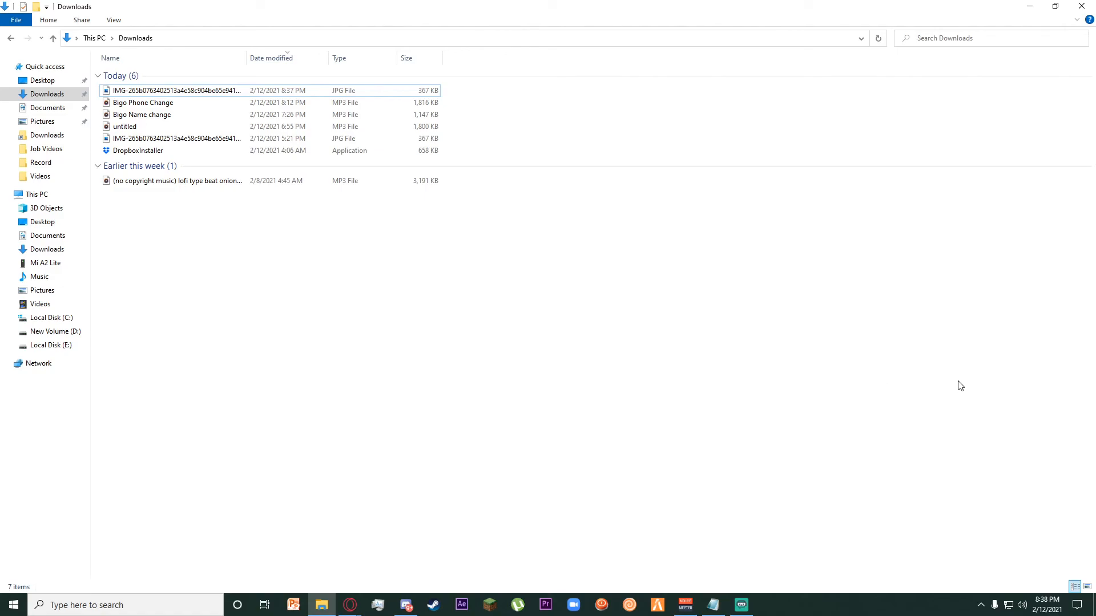
mouse_move(760, 338)
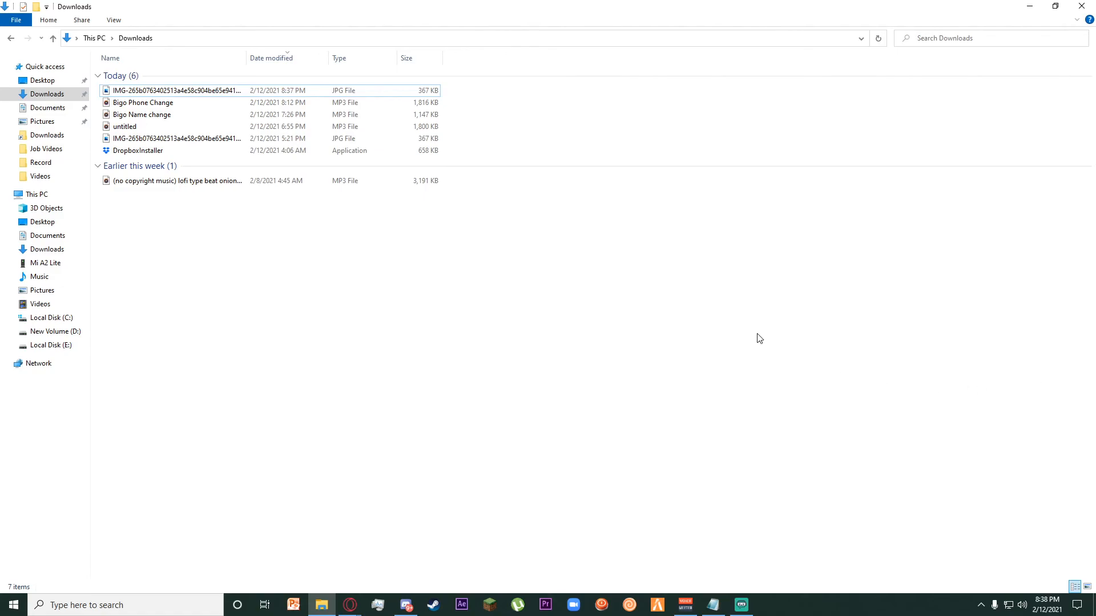